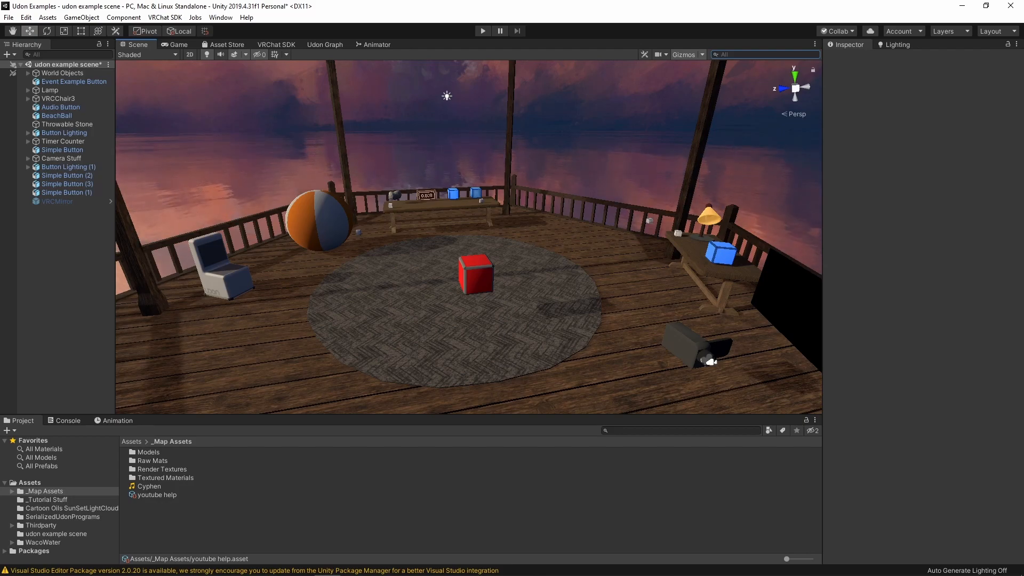
Step: Load the 'graph' asset into the Udon Graph editor, revealing its Start, Set defaultPos and Set defaultRot nodes
{"action": "left_click", "coordinate": [325, 45]}
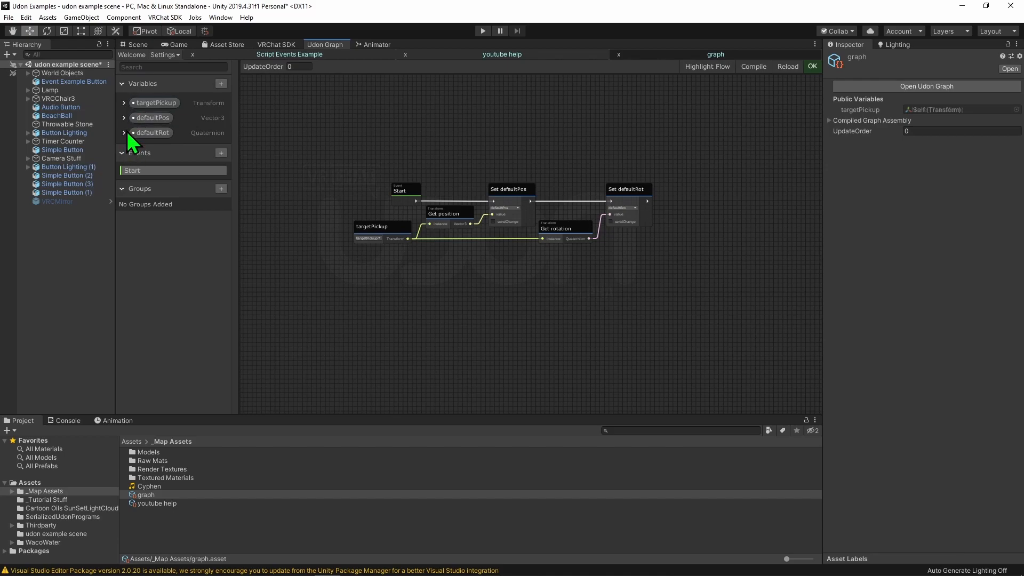
Step: Expand targetPickup, defaultPos and defaultRot in the Variables panel to reveal their public/synced flags
{"action": "left_click", "coordinate": [125, 103]}
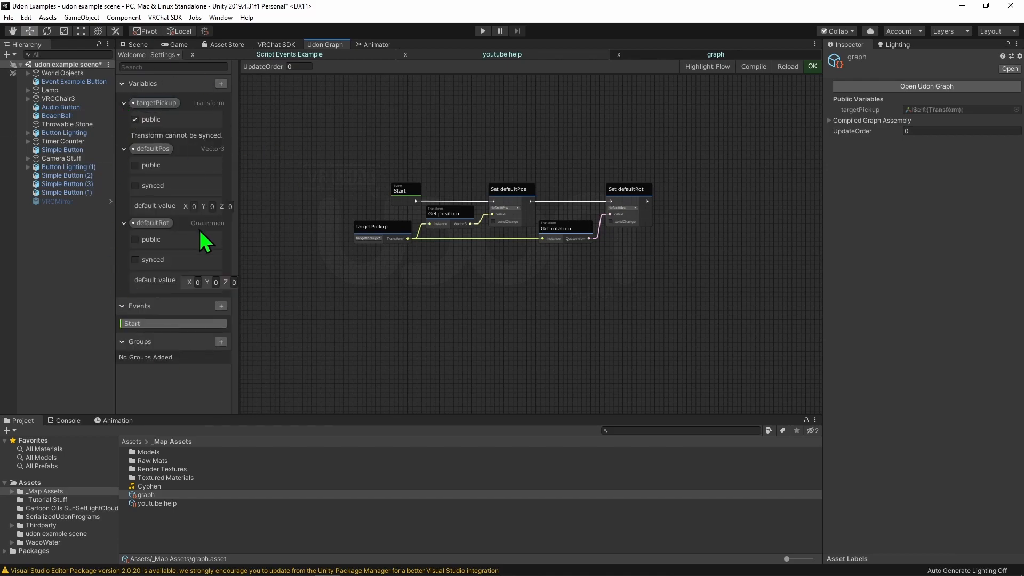
{"action": "mouse_move", "coordinate": [282, 205]}
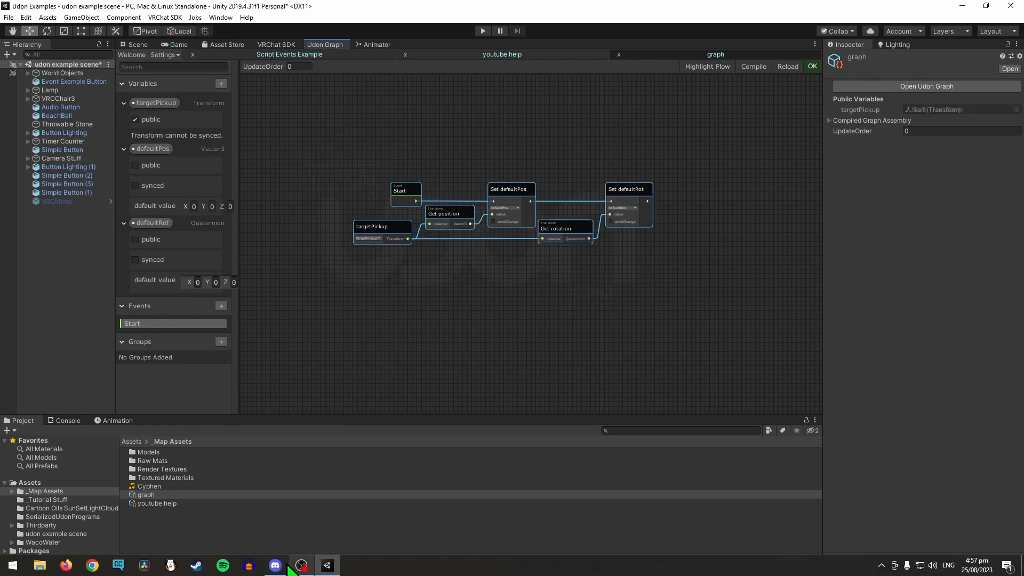
{"action": "left_click", "coordinate": [276, 566]}
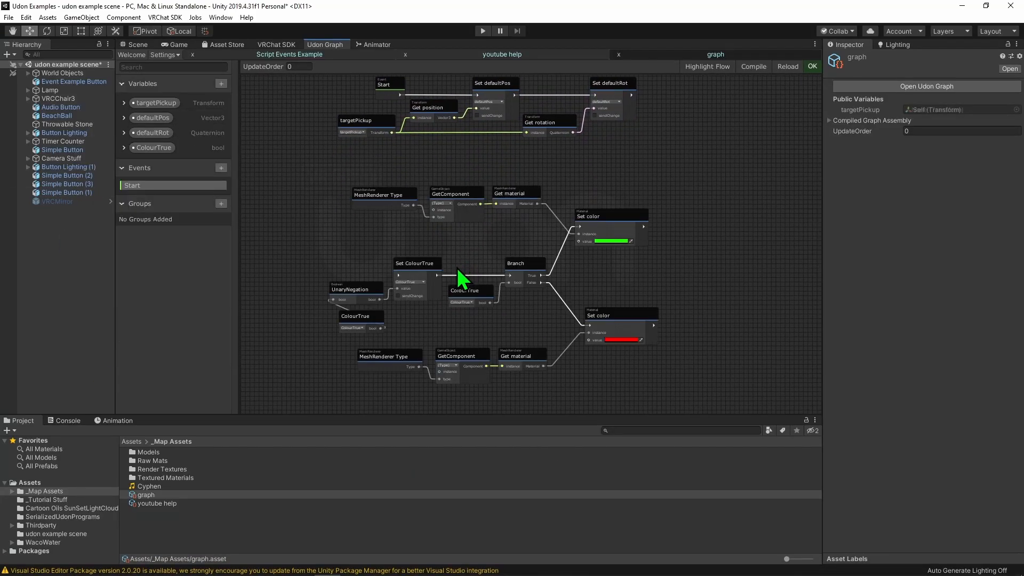
{"action": "mouse_move", "coordinate": [743, 275]}
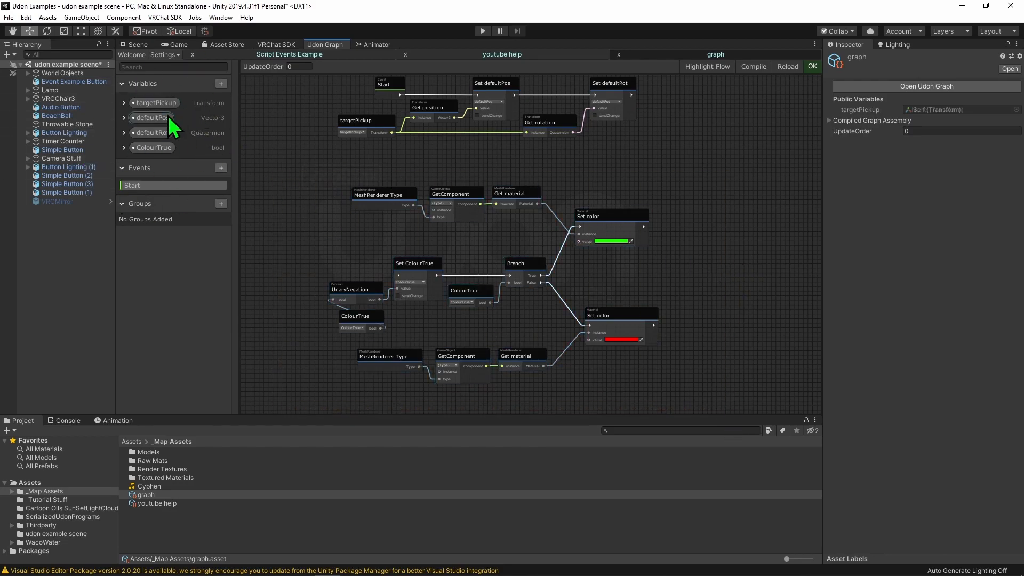
{"action": "mouse_move", "coordinate": [568, 256]}
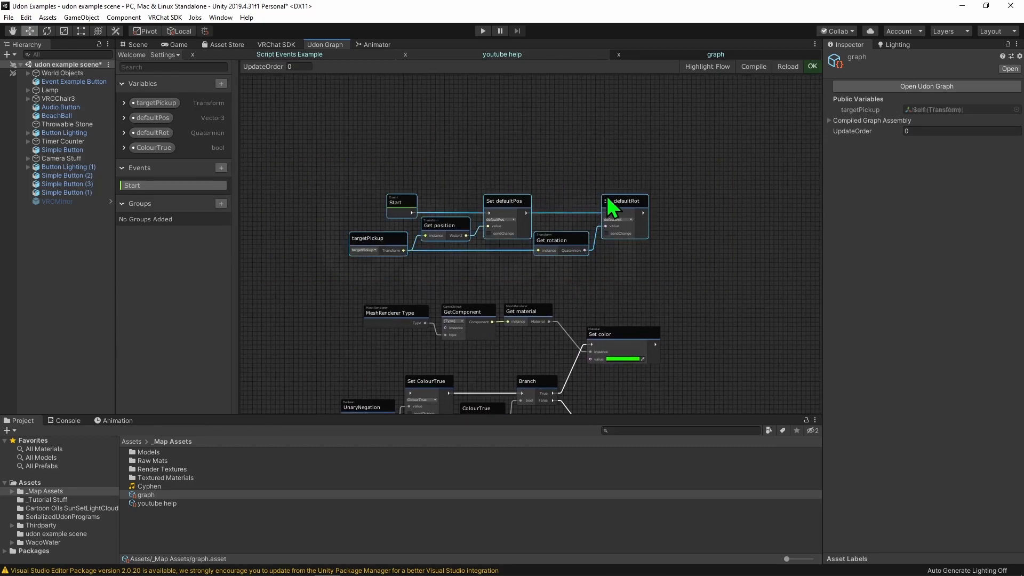
Step: Paste copies of the defaultPos/defaultRot chain, a Group and a comment, zooming out to see them all
{"action": "left_click", "coordinate": [220, 204]}
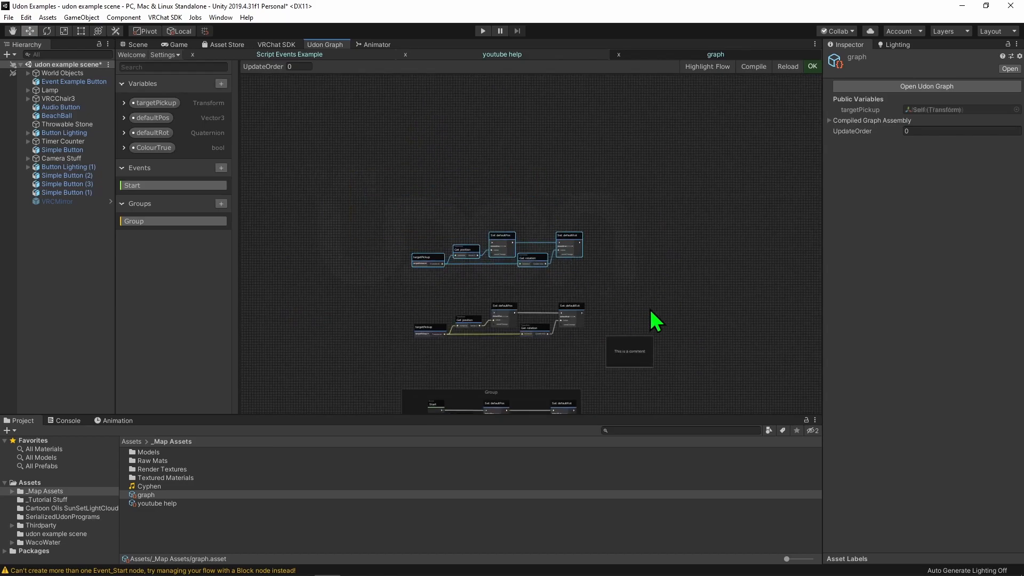
{"action": "scroll", "scroll_direction": "down", "scroll_amount": 3}
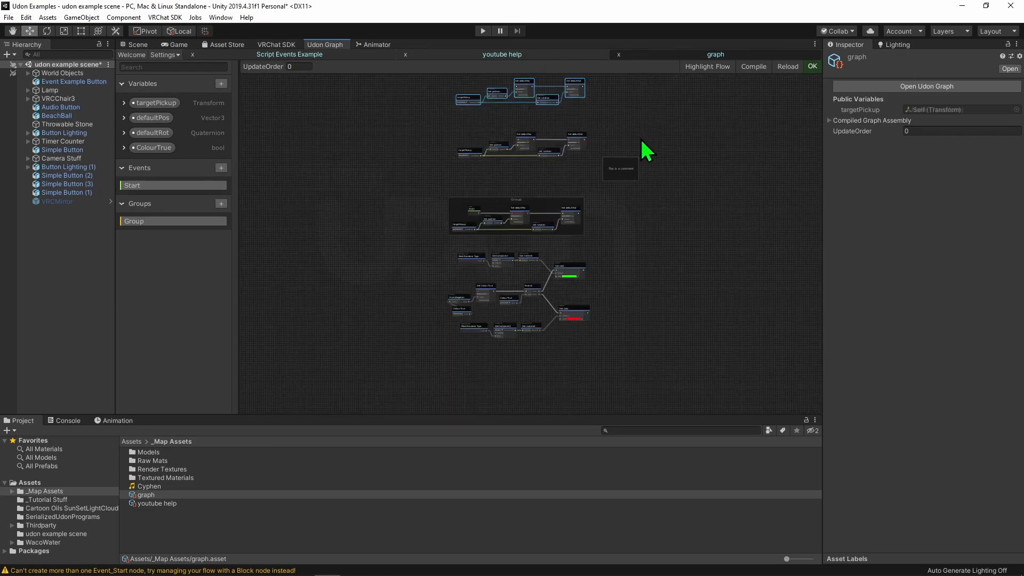